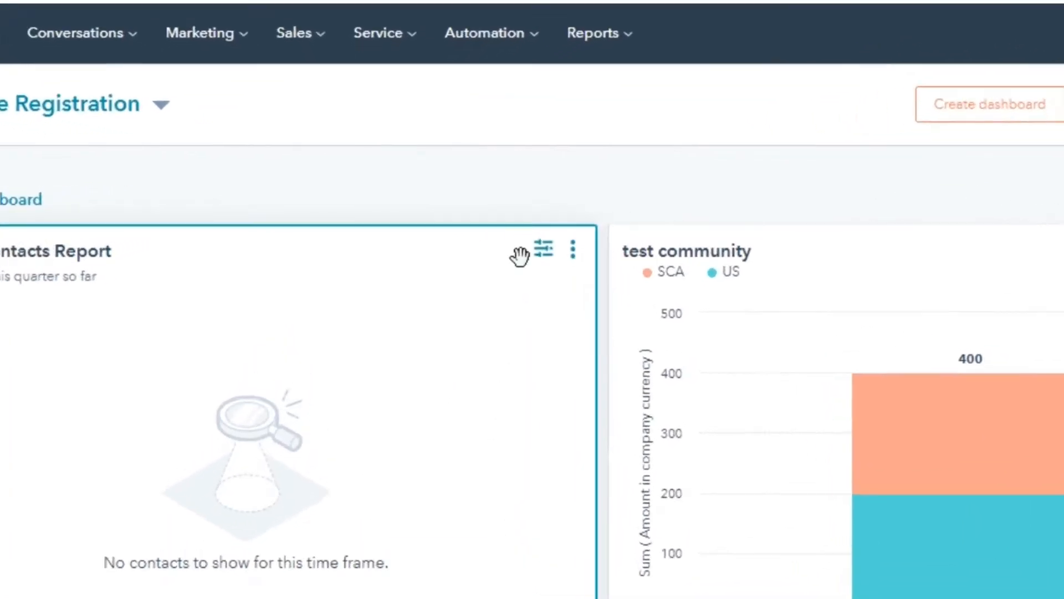
Step: Open the Quotes page from the Sales menu in the top navigation
{"action": "left_click", "coordinate": [293, 32]}
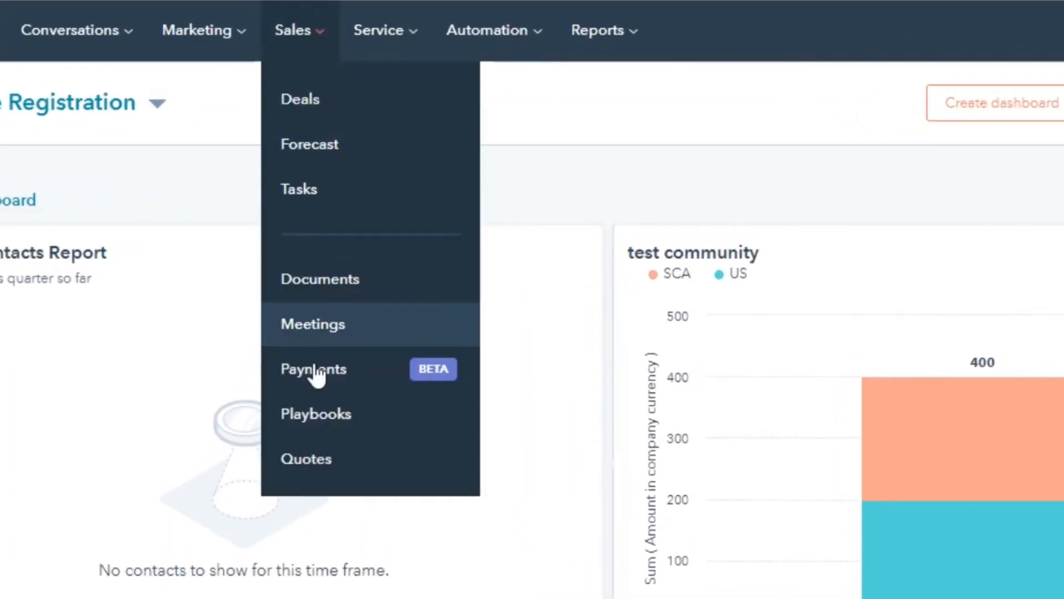
{"action": "mouse_move", "coordinate": [361, 464]}
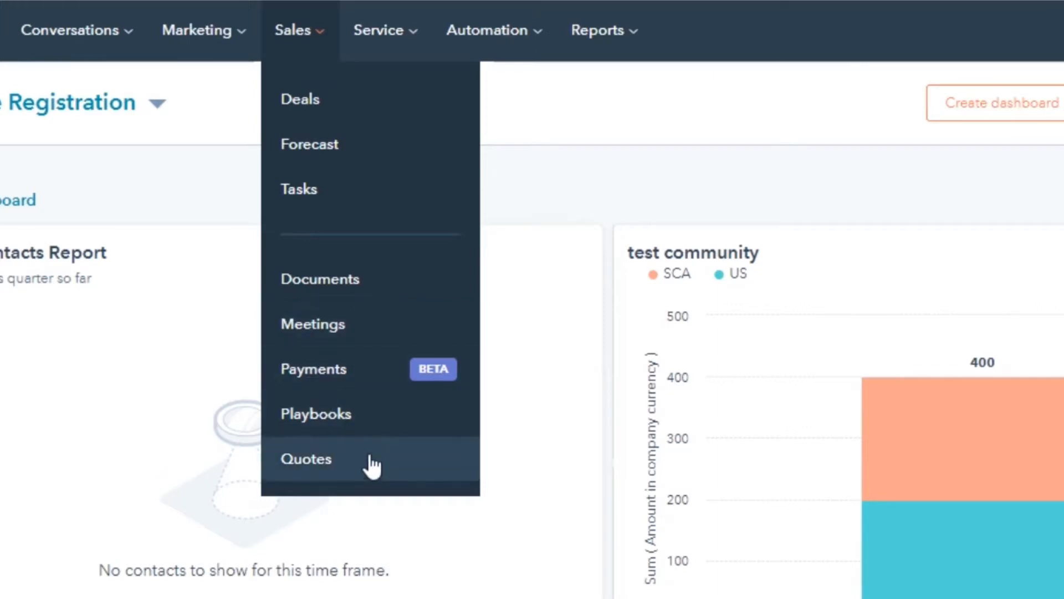
{"action": "left_click", "coordinate": [306, 459]}
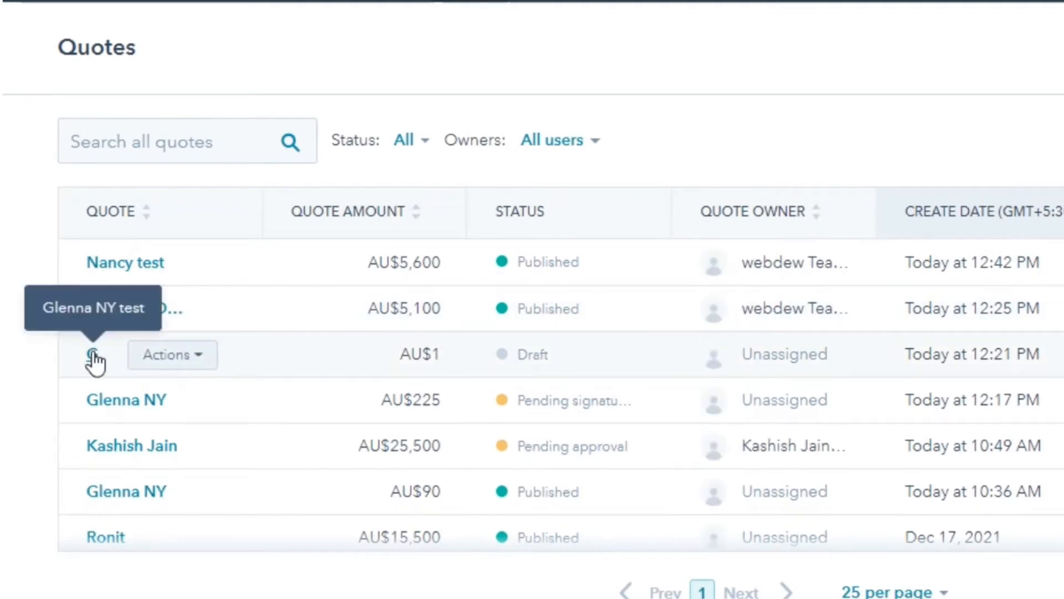
Step: Complete the Glenna NY test draft quote, create its web page, and dismiss the confirmation
{"action": "left_click", "coordinate": [94, 358]}
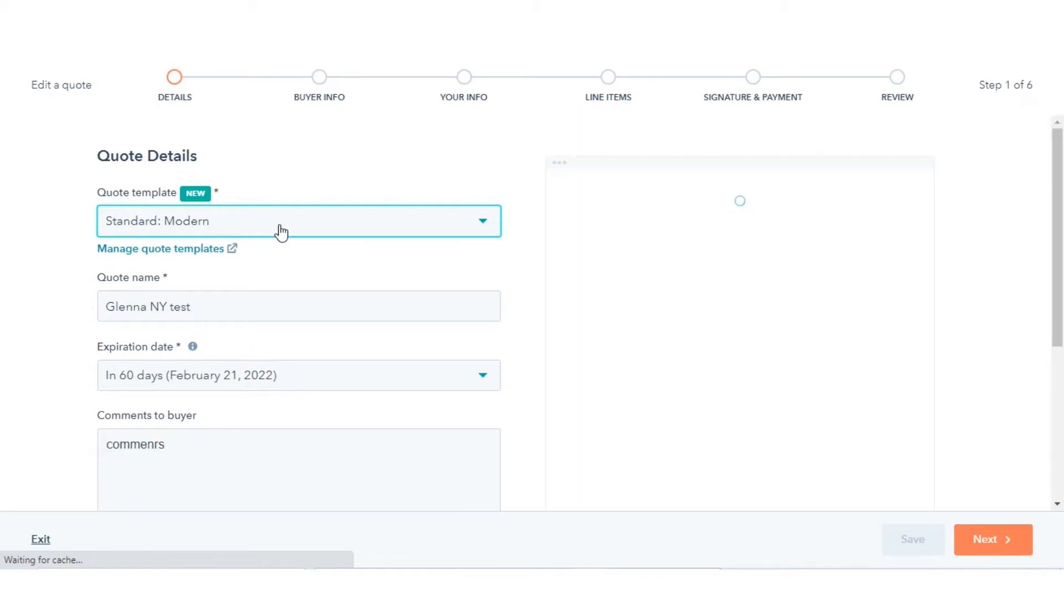
{"action": "left_click", "coordinate": [281, 222]}
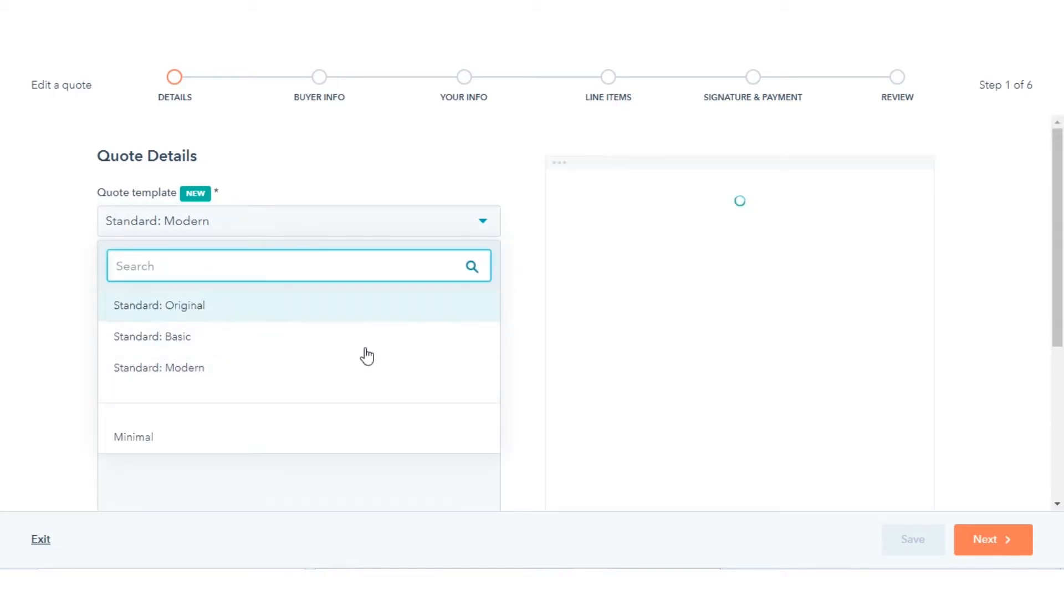
{"action": "left_click", "coordinate": [991, 554]}
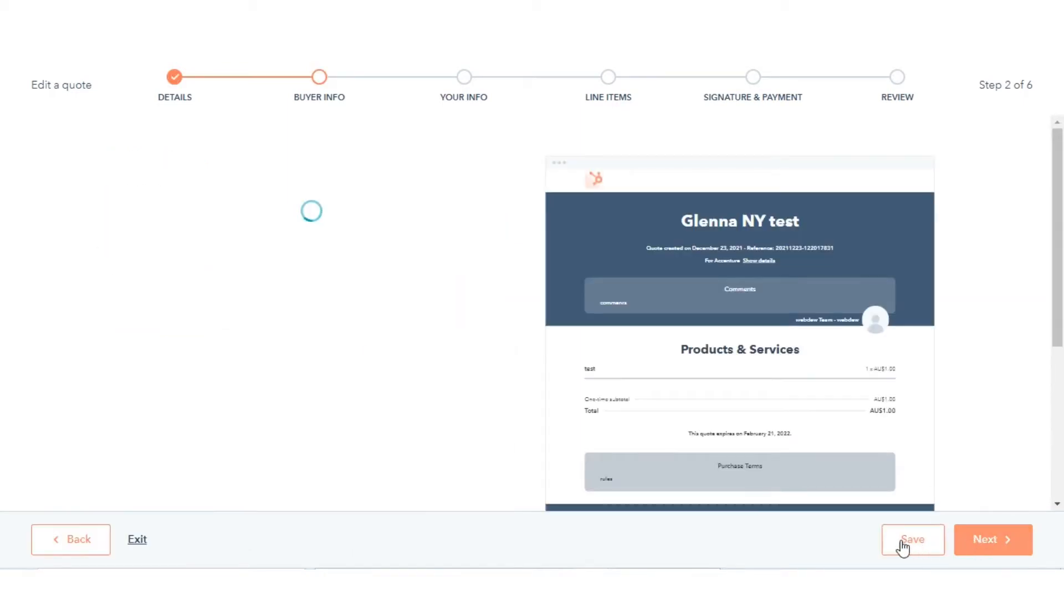
{"action": "left_click", "coordinate": [913, 539]}
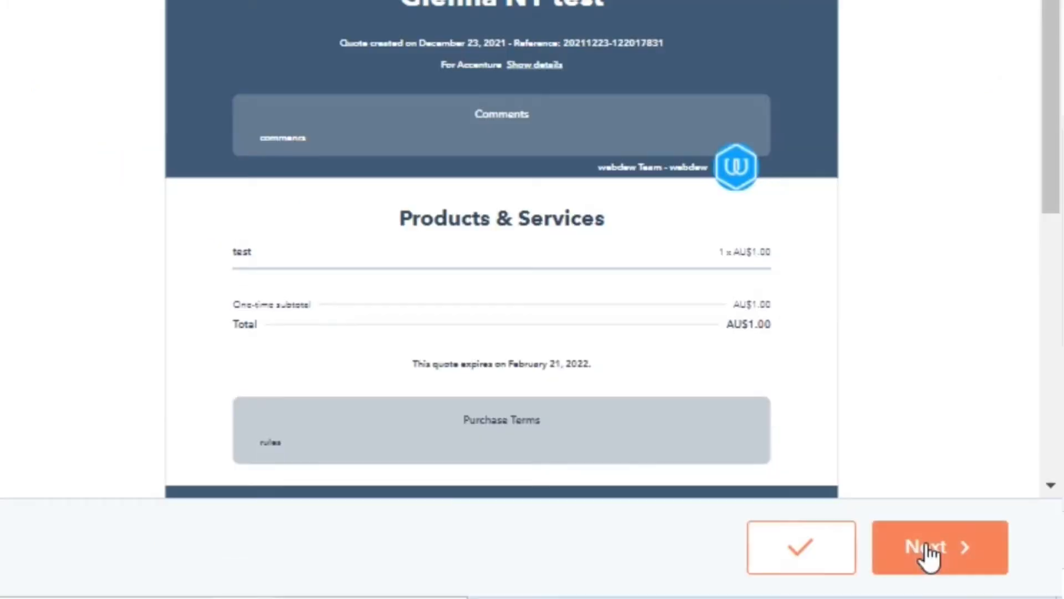
{"action": "left_click", "coordinate": [928, 553]}
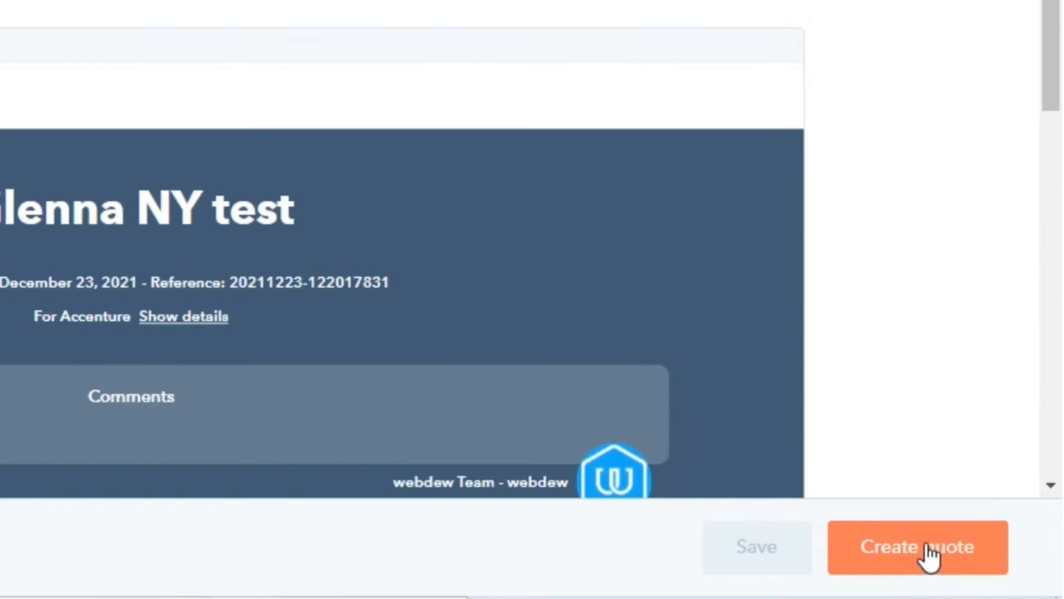
{"action": "left_click", "coordinate": [917, 549]}
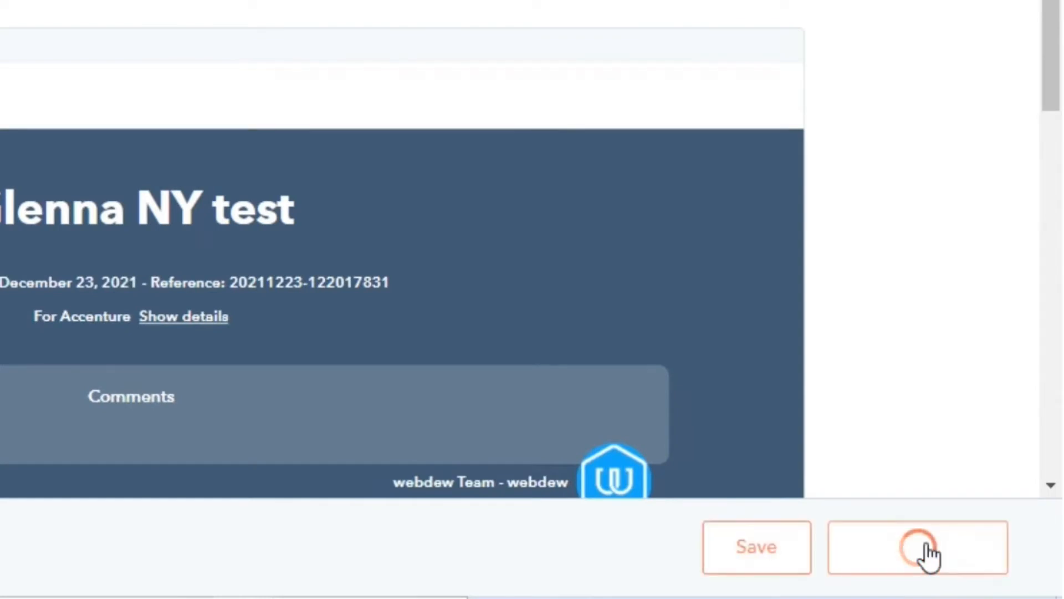
{"action": "left_click", "coordinate": [918, 551]}
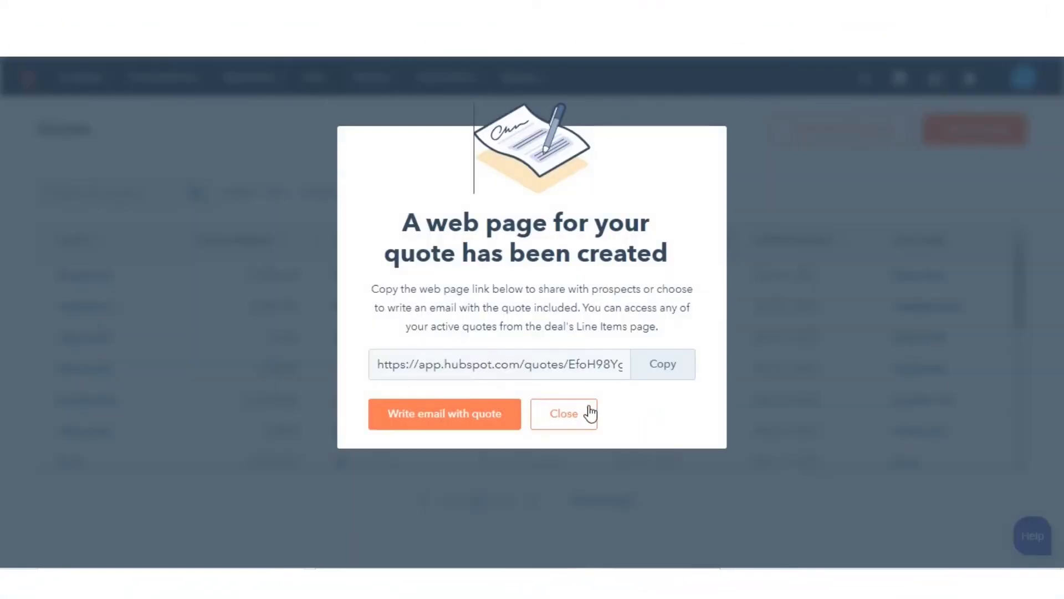
{"action": "left_click", "coordinate": [564, 414]}
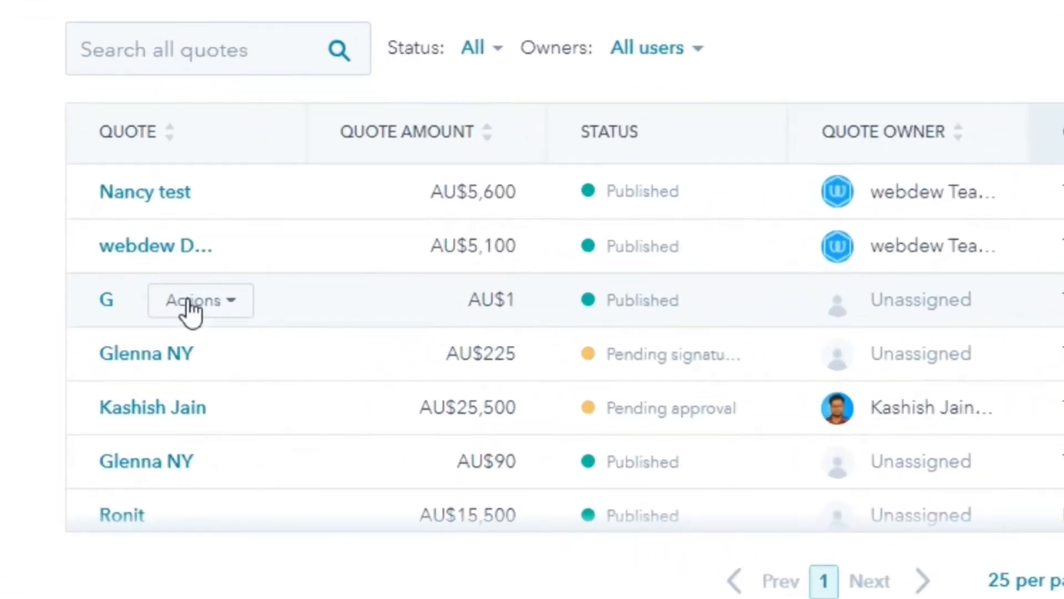
Step: Delete the Glenna NY test quote via its Actions menu and confirm
{"action": "left_click", "coordinate": [199, 300]}
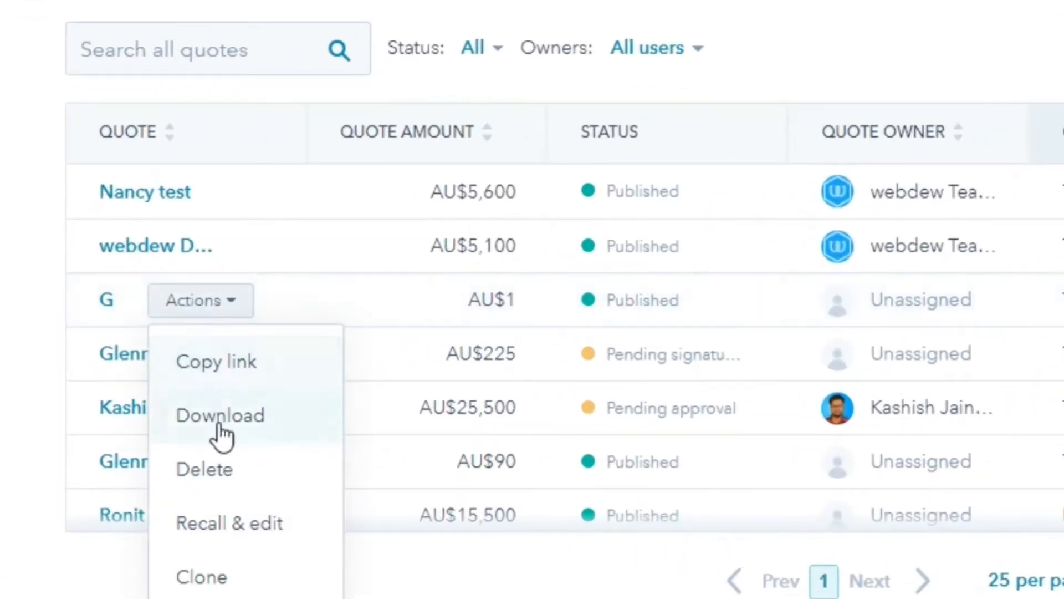
{"action": "left_click", "coordinate": [204, 469]}
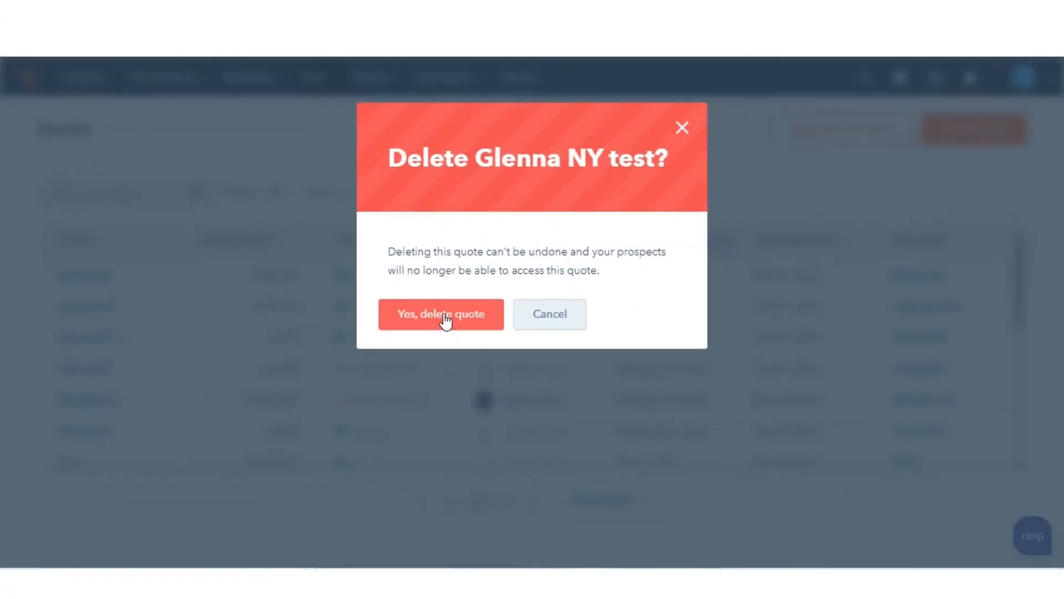
{"action": "left_click", "coordinate": [441, 314]}
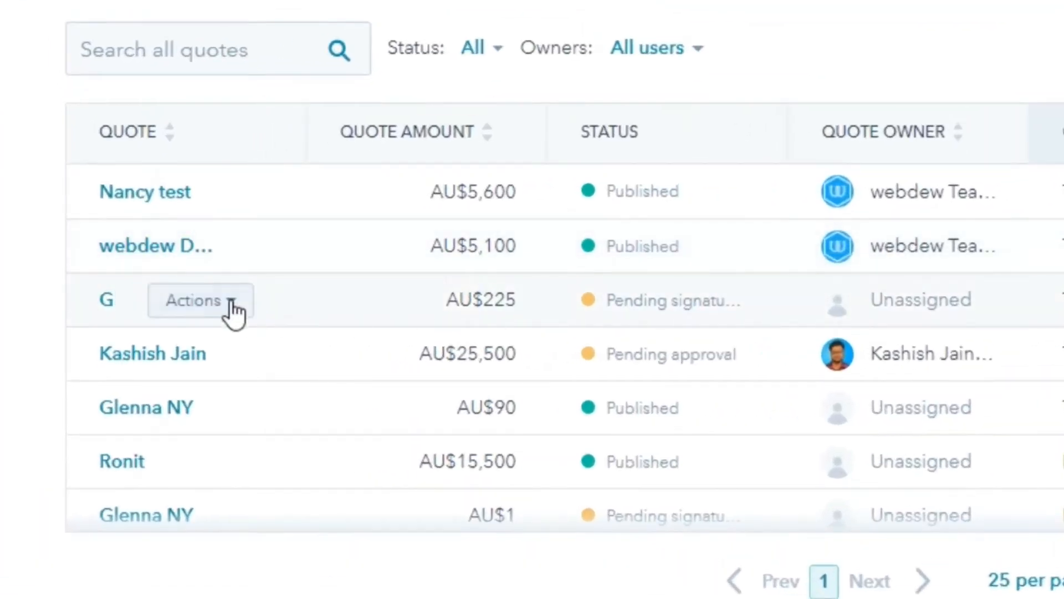
Step: Clone the AU$225 quote as Glenna NY (copy) and publish it as a web page
{"action": "left_click", "coordinate": [201, 300]}
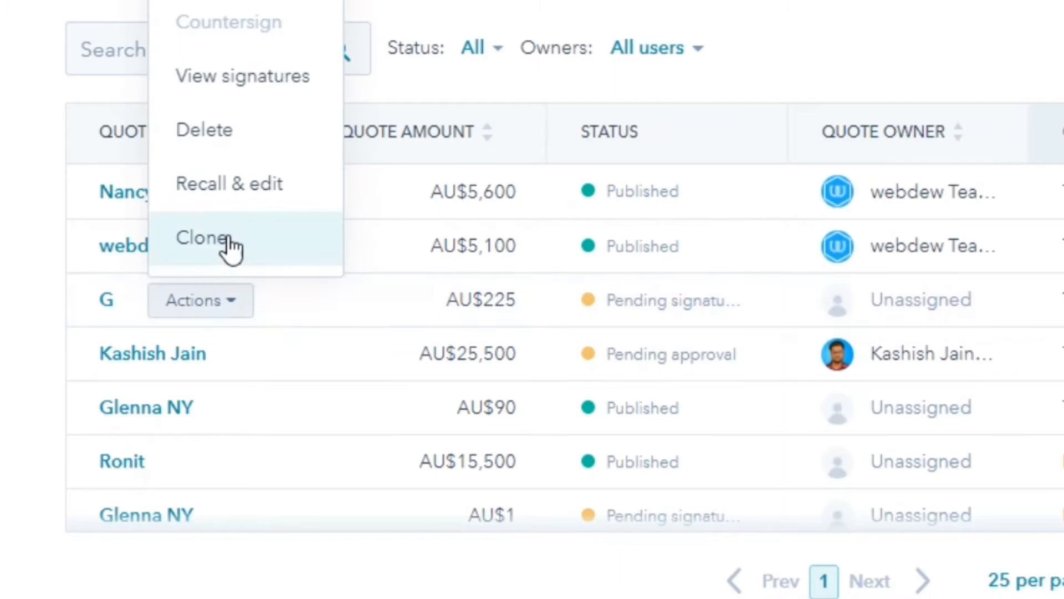
{"action": "left_click", "coordinate": [210, 237]}
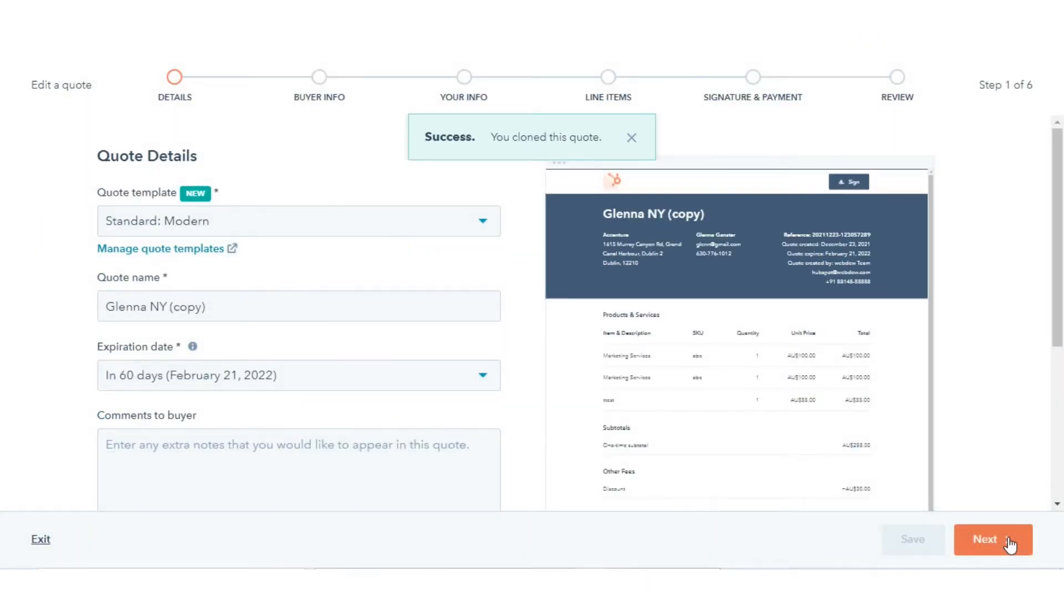
{"action": "left_click", "coordinate": [992, 539]}
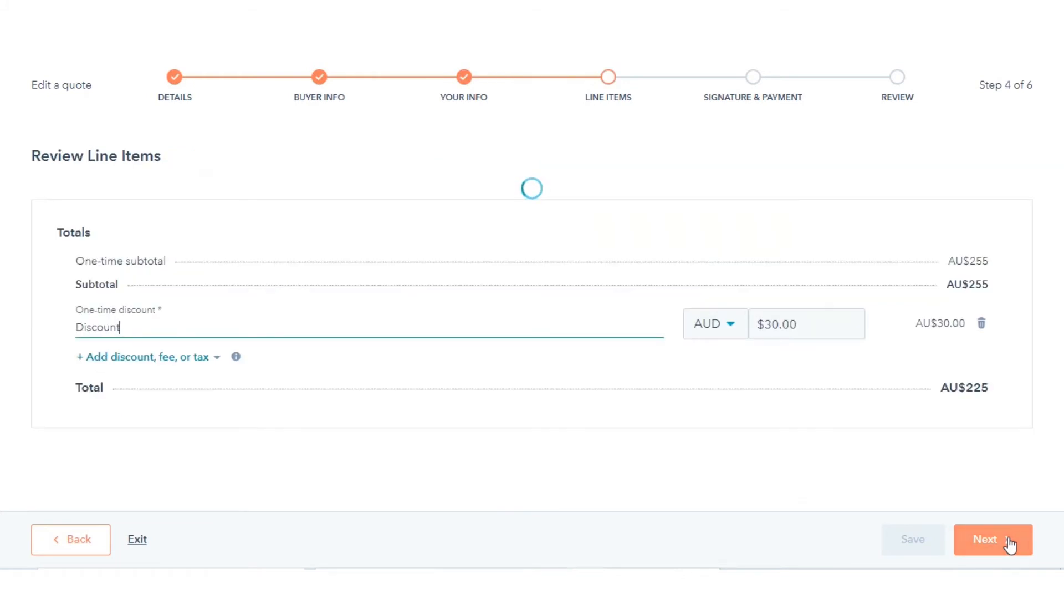
{"action": "left_click", "coordinate": [989, 554]}
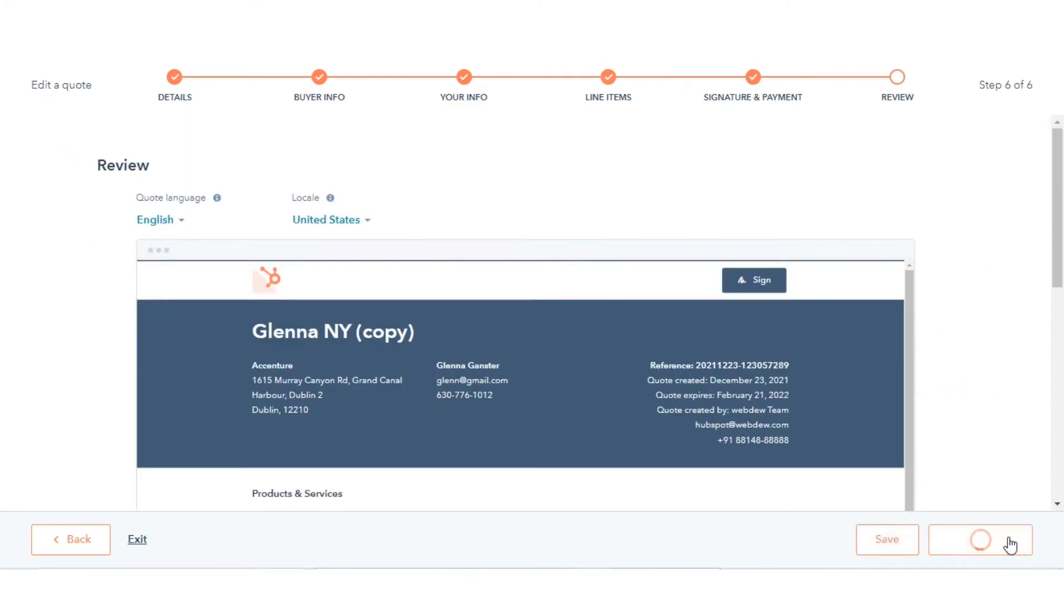
{"action": "left_click", "coordinate": [986, 540]}
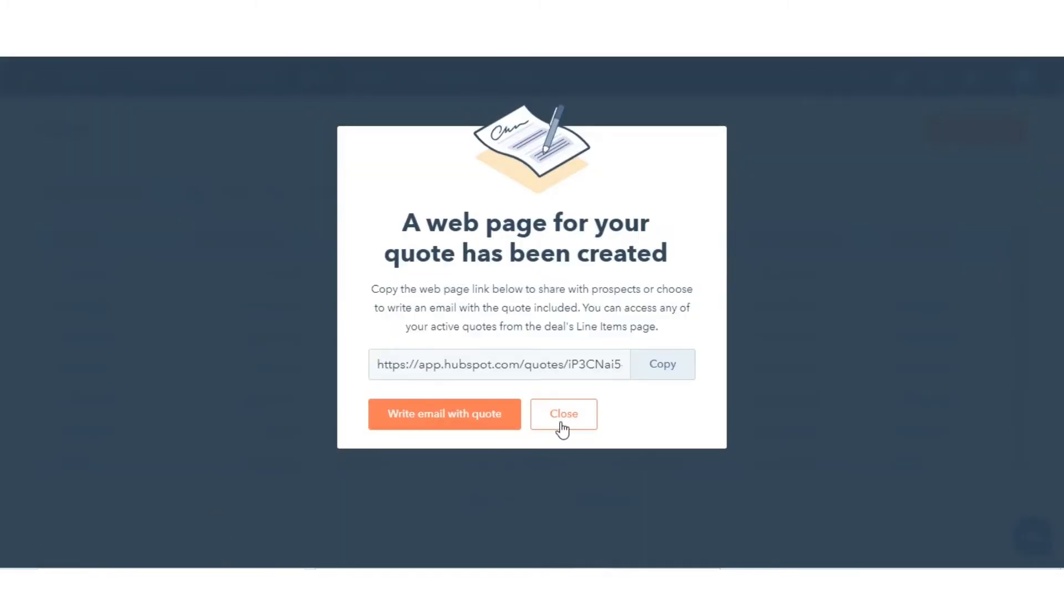
{"action": "left_click", "coordinate": [563, 414]}
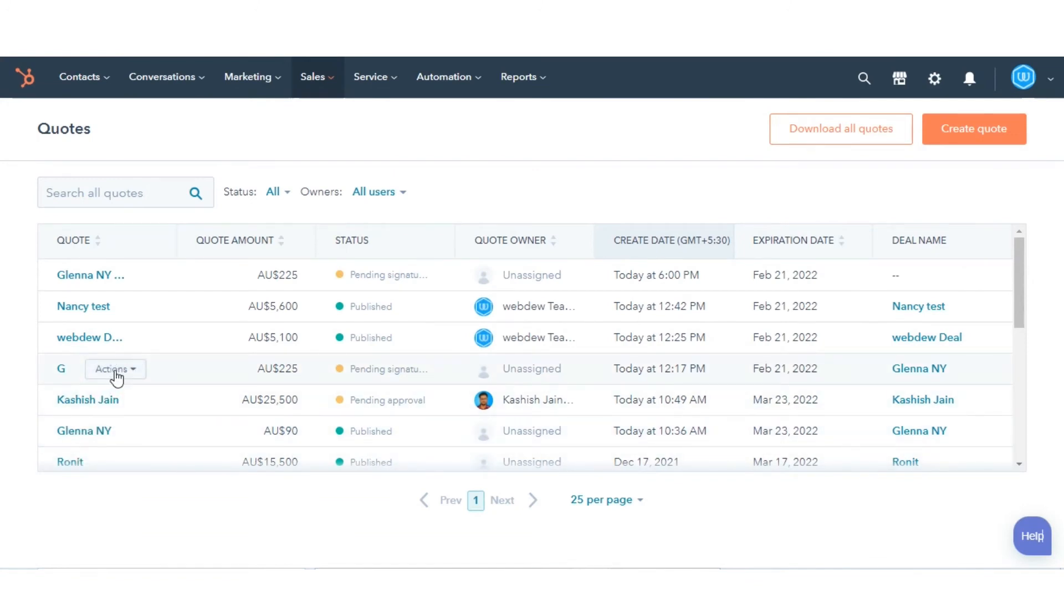
Step: Recall and edit quote G, step through to Review, and republish it
{"action": "left_click", "coordinate": [115, 368]}
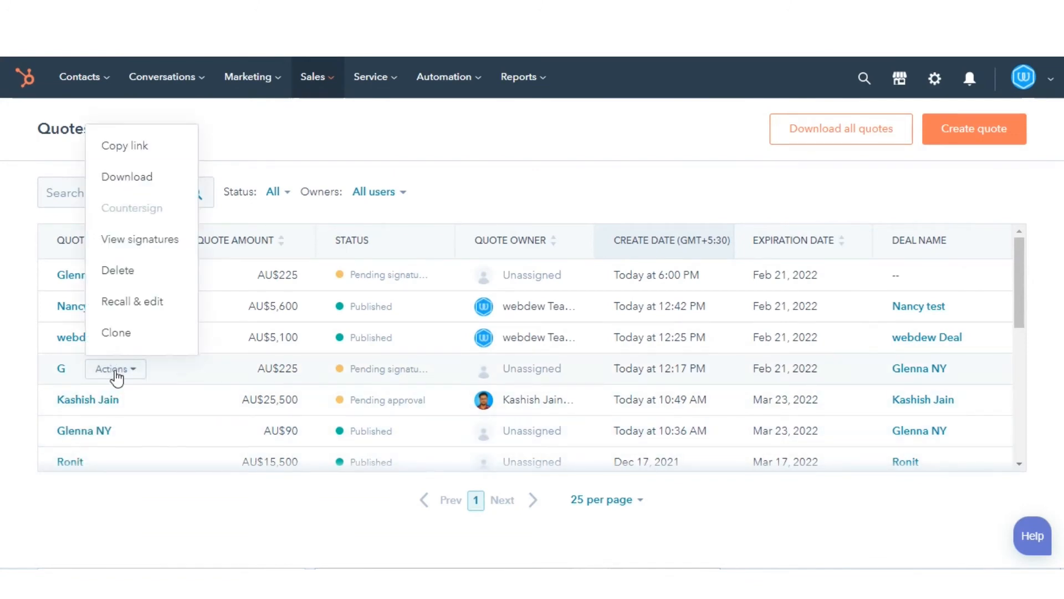
{"action": "left_click", "coordinate": [132, 302]}
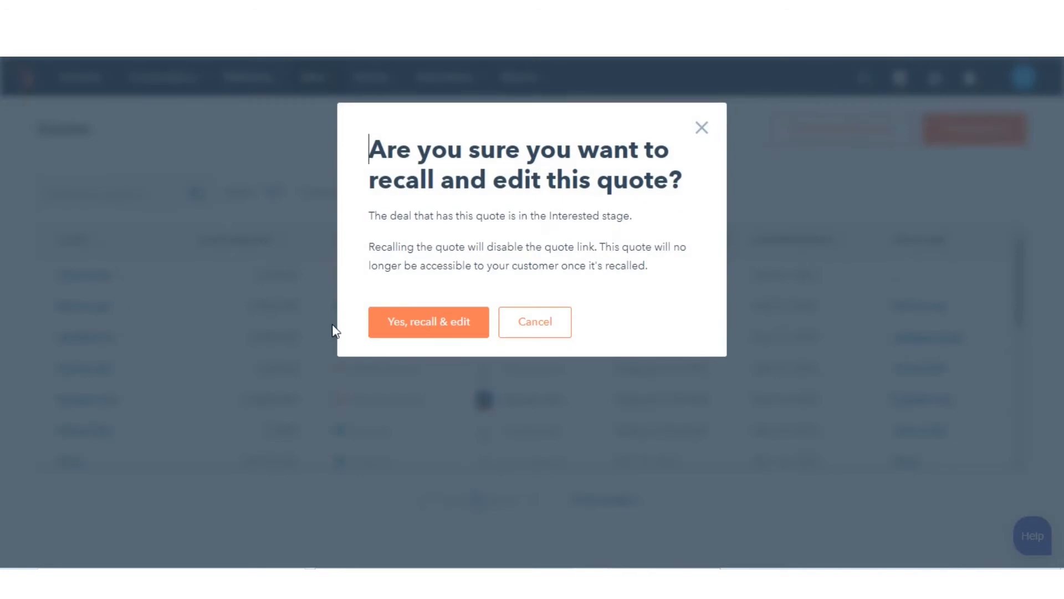
{"action": "left_click", "coordinate": [429, 322]}
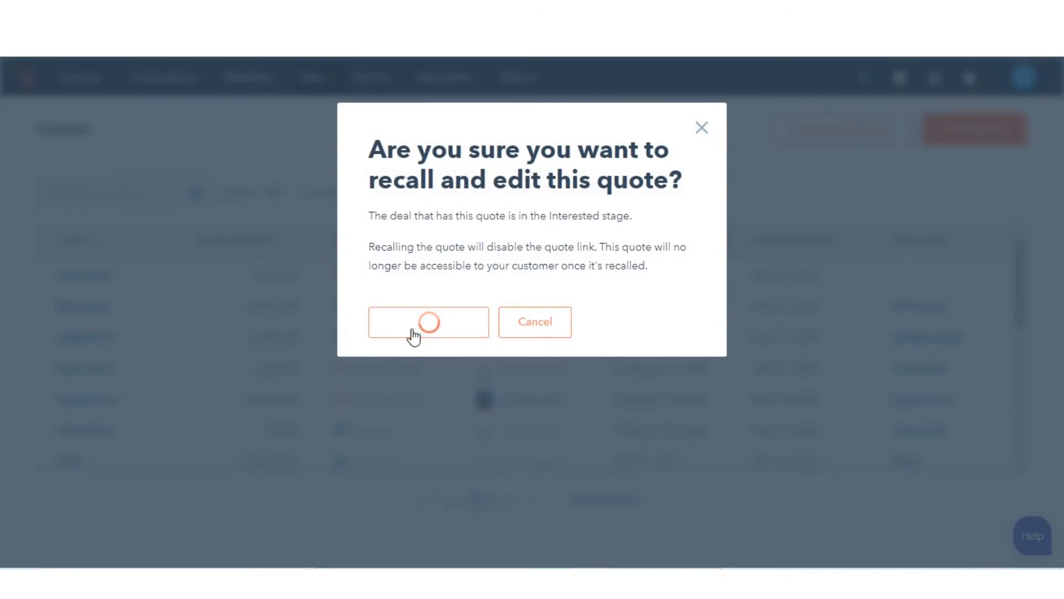
{"action": "left_click", "coordinate": [429, 322]}
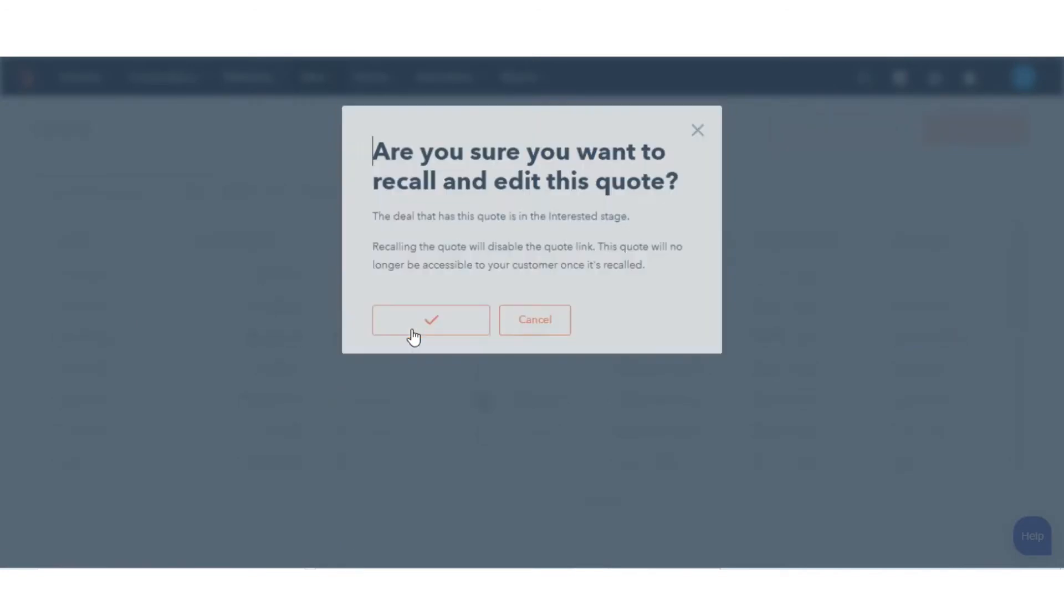
{"action": "left_click", "coordinate": [431, 320]}
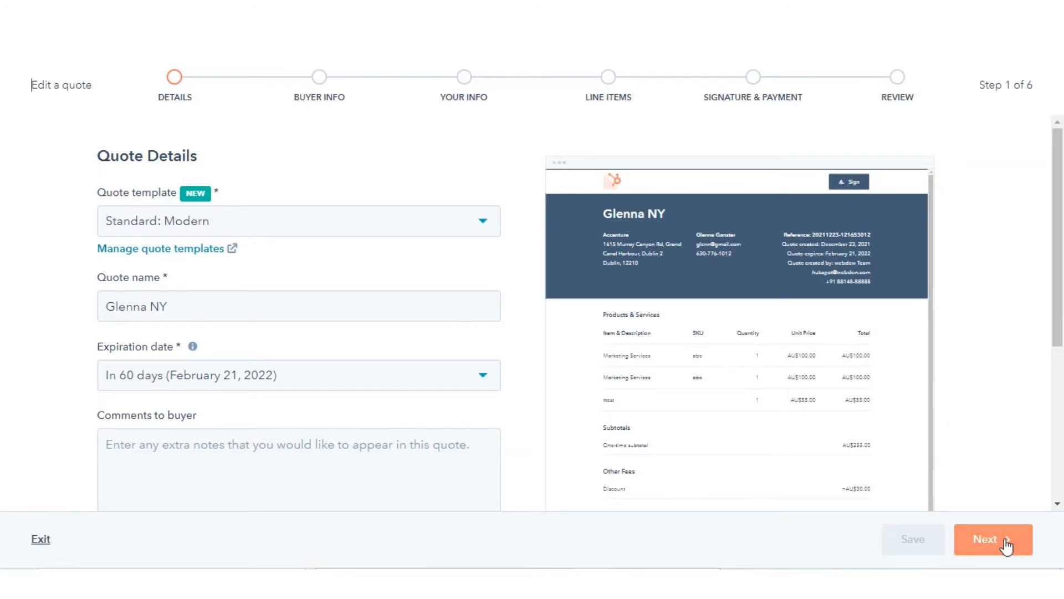
{"action": "left_click", "coordinate": [993, 539]}
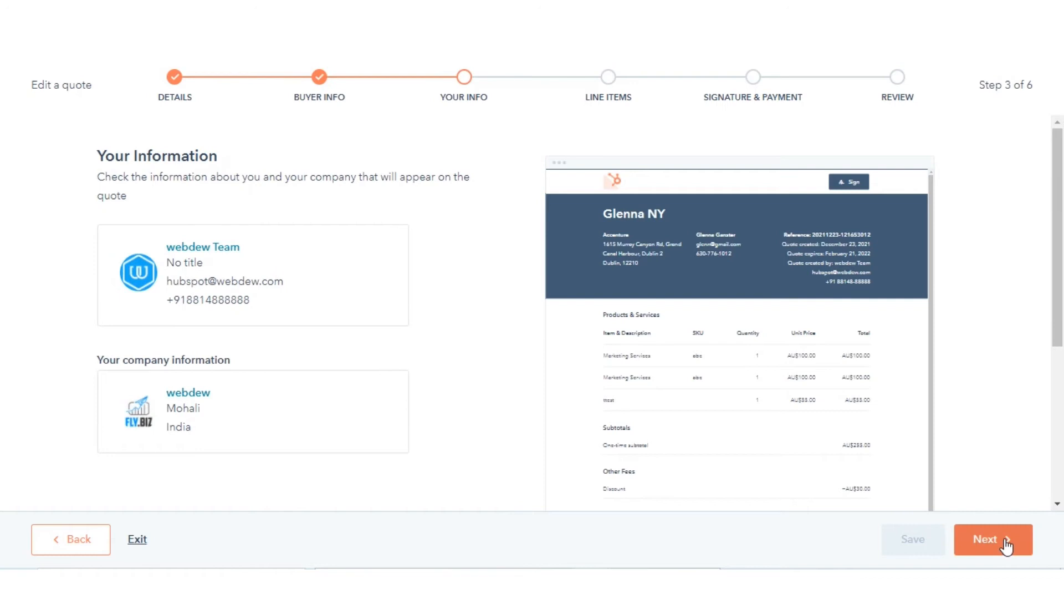
{"action": "left_click", "coordinate": [992, 539]}
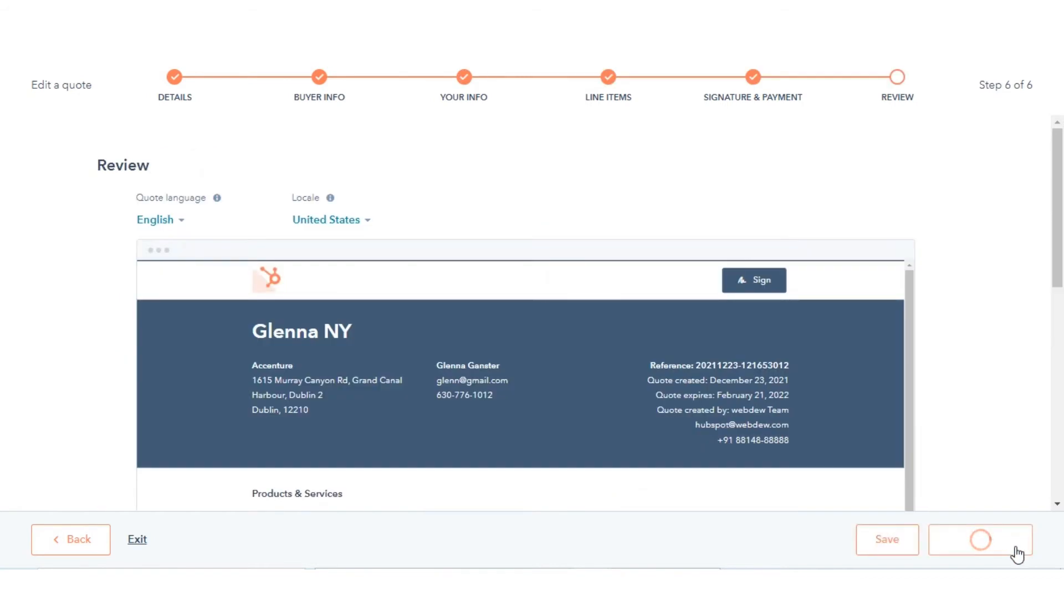
{"action": "left_click", "coordinate": [974, 540]}
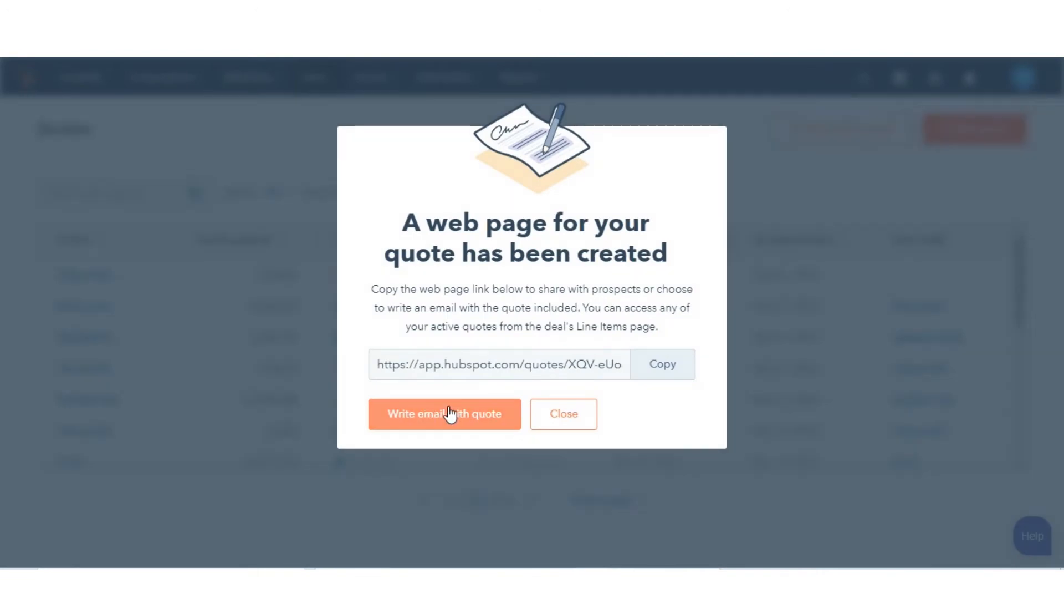
Step: Open the Quotes tab of the Products & Quotes settings under Objects
{"action": "left_click", "coordinate": [563, 413]}
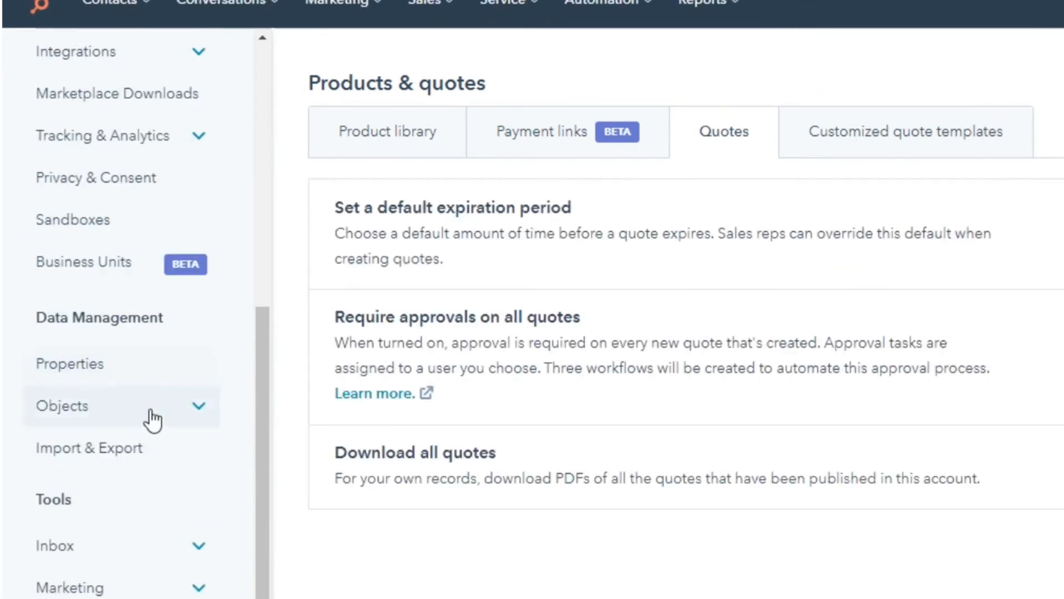
{"action": "left_click", "coordinate": [62, 406]}
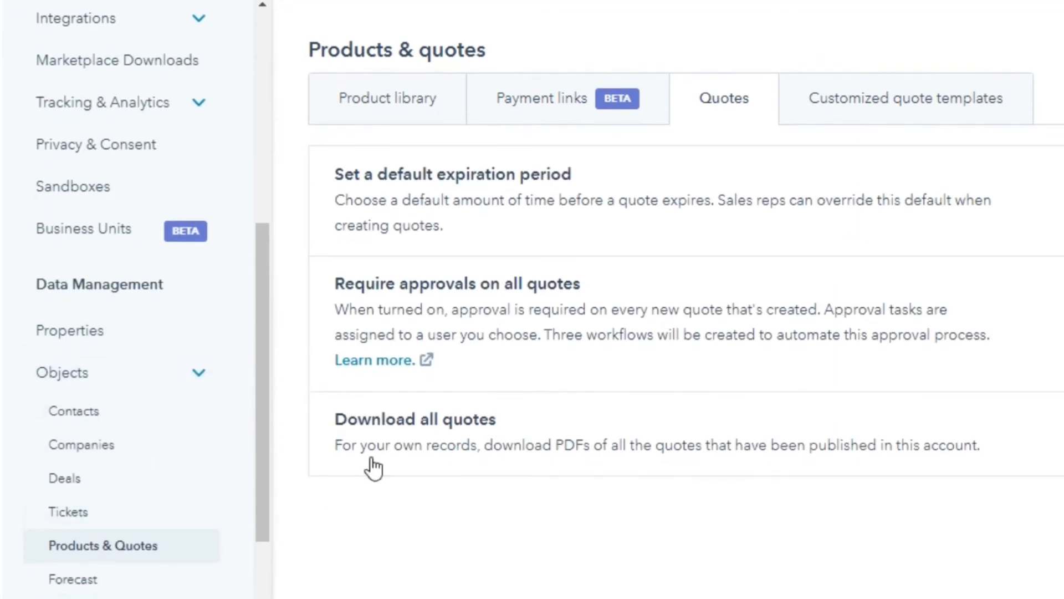
{"action": "left_click", "coordinate": [388, 98]}
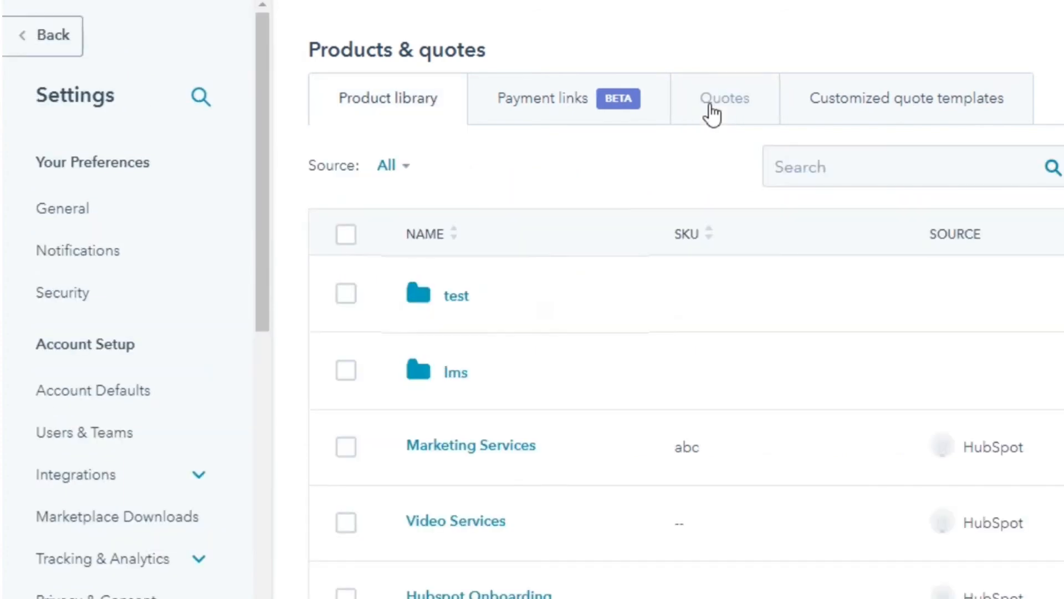
{"action": "left_click", "coordinate": [725, 99]}
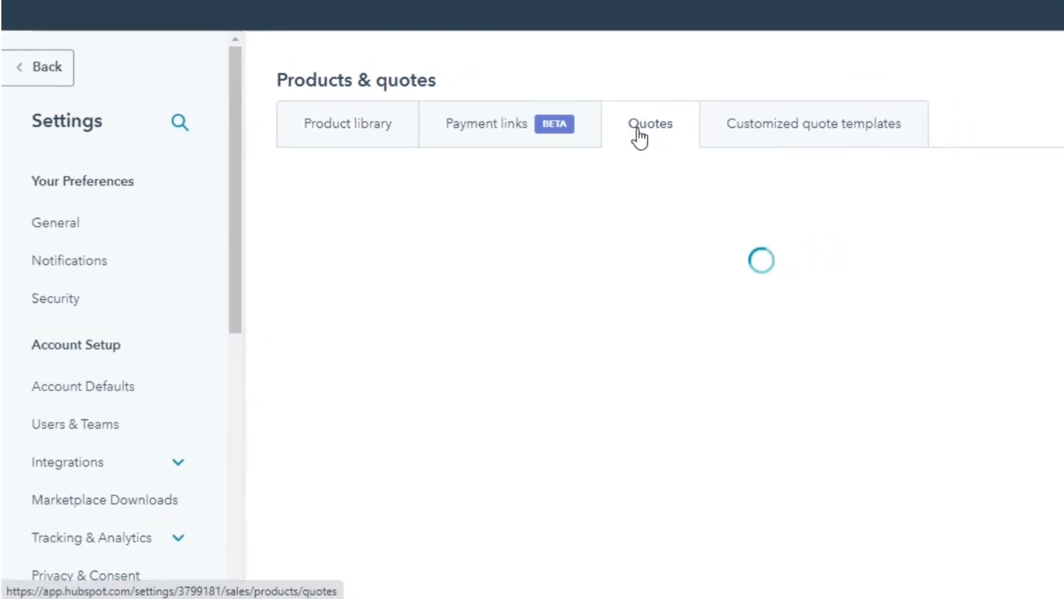
{"action": "left_click", "coordinate": [650, 123]}
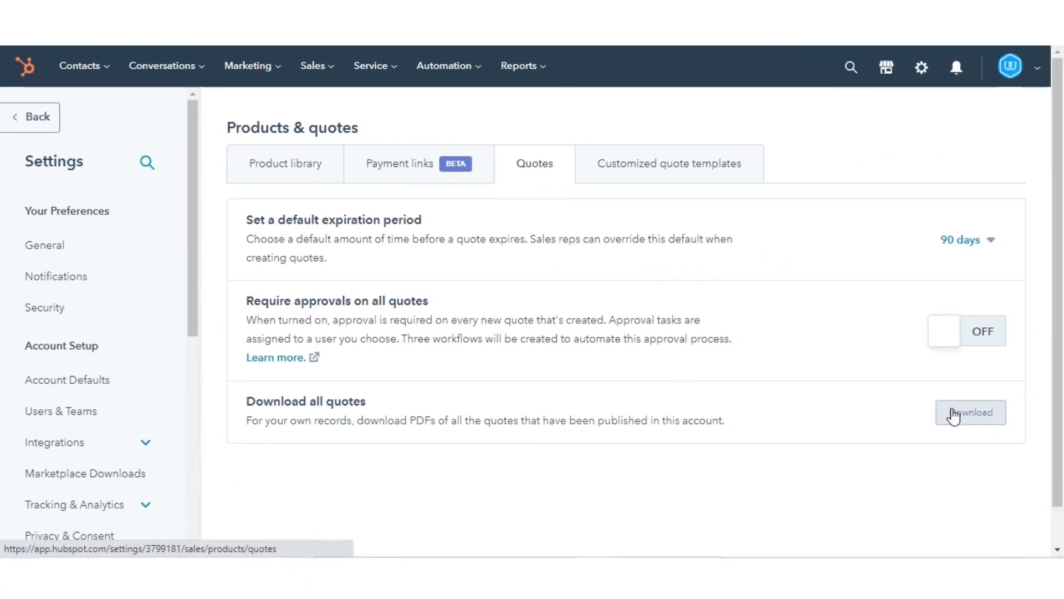
{"action": "left_click", "coordinate": [971, 412]}
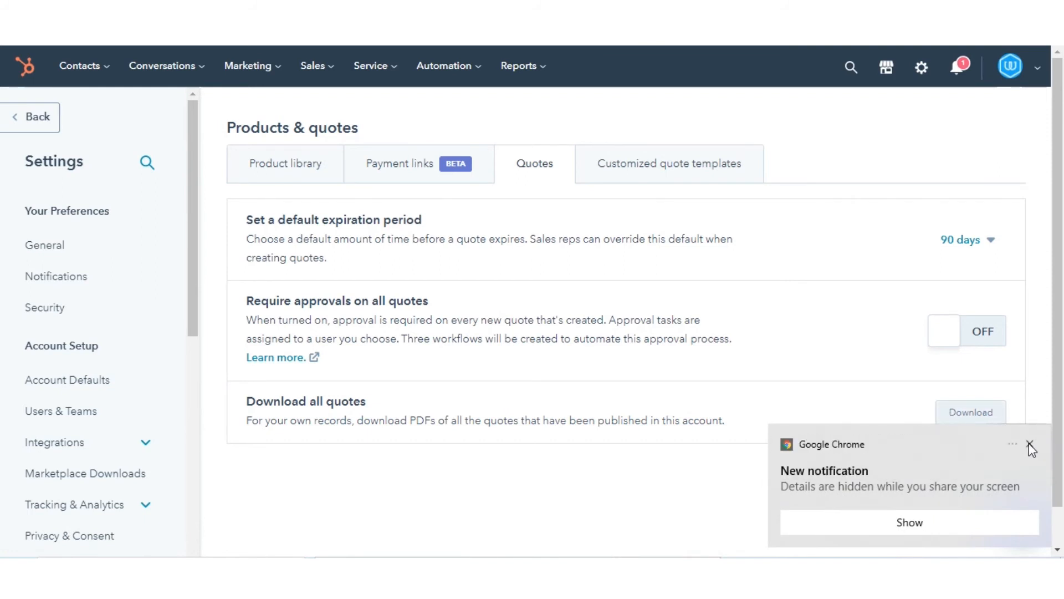
Step: Change the default quote expiration period from 90 to 40 days and save
{"action": "left_click", "coordinate": [1030, 446]}
{"action": "type", "text": "40"}
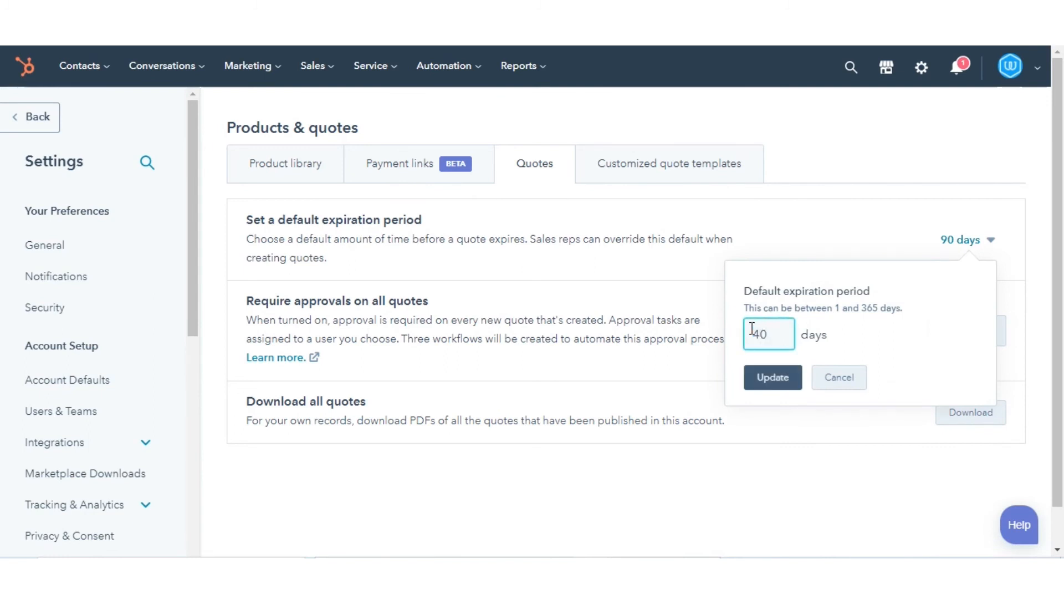
{"action": "left_click", "coordinate": [773, 377]}
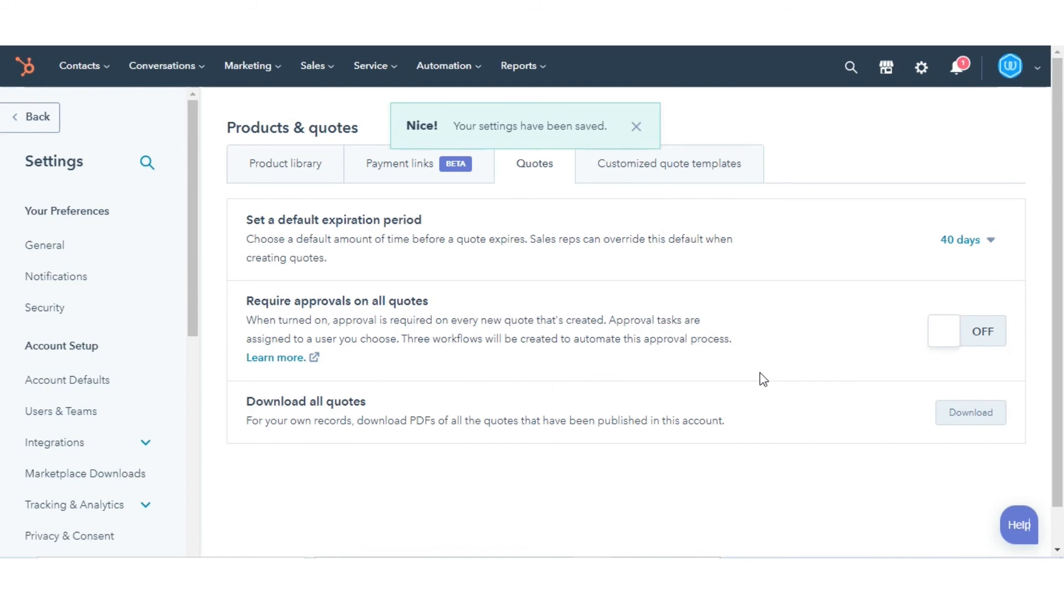
{"action": "left_click", "coordinate": [637, 126]}
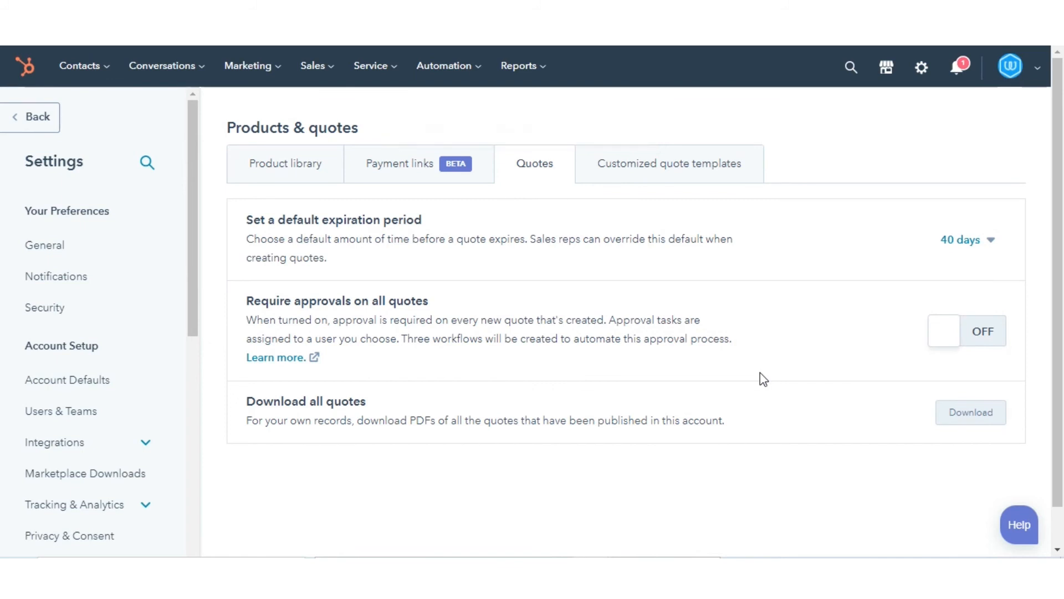